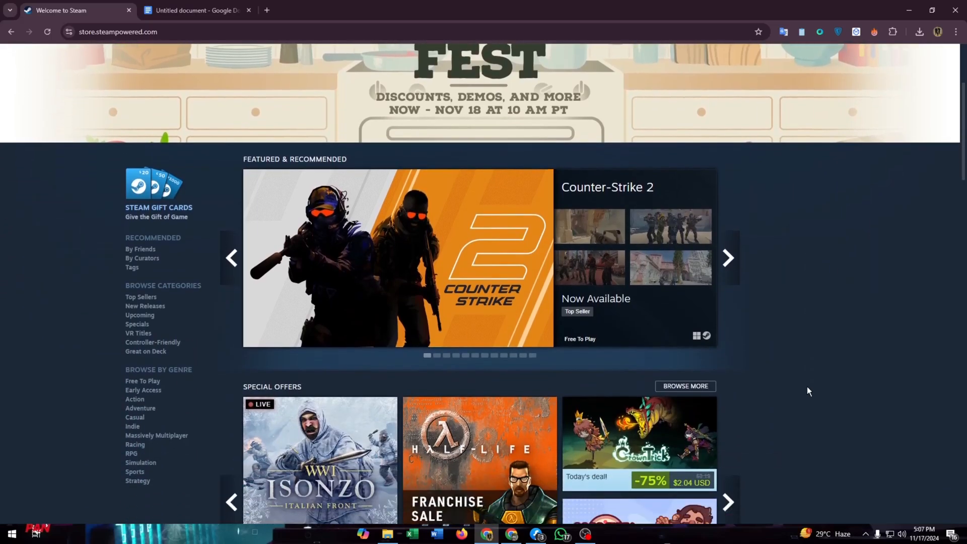
Step: Scroll around the prior tab, then switch to the 'How to Split Payment on Steam' guide document
scroll("down", 3)
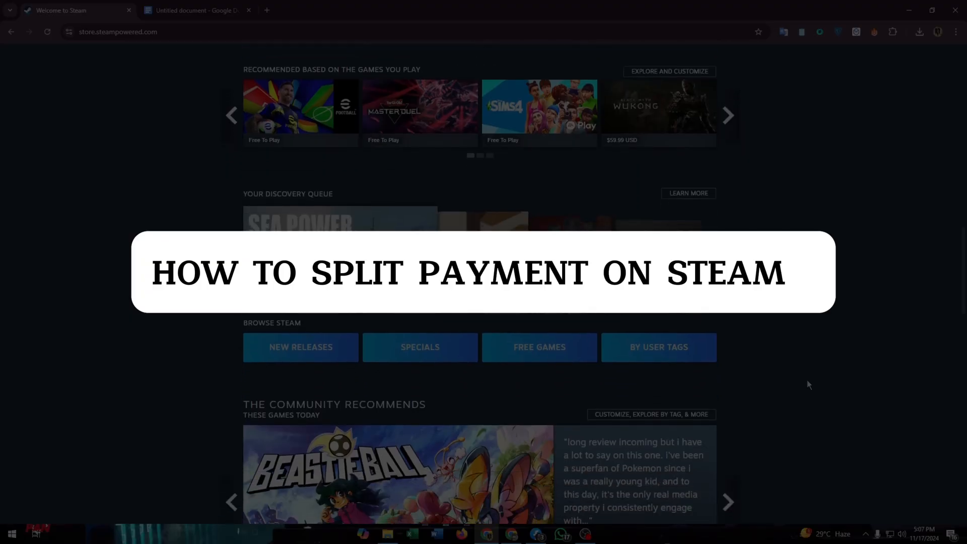
scroll("down", 3)
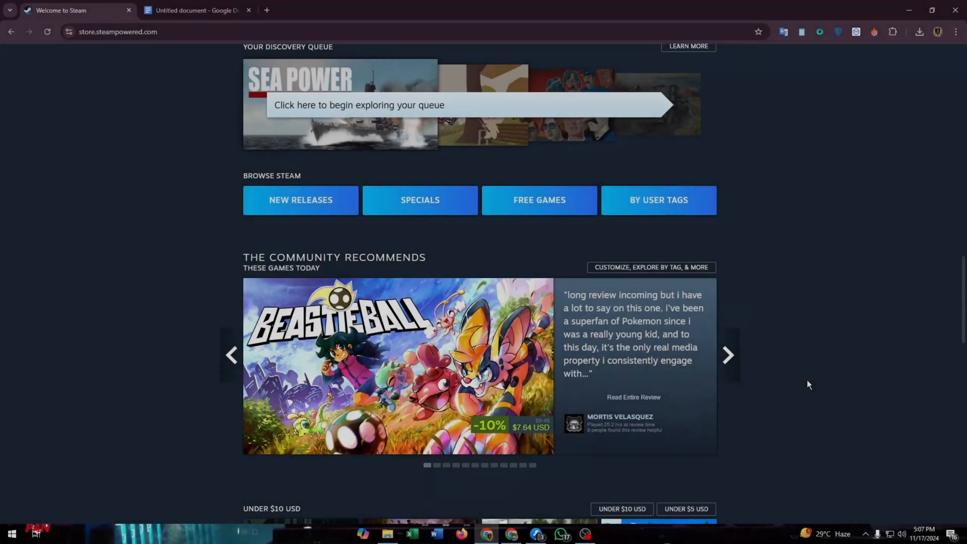
scroll("down", 3)
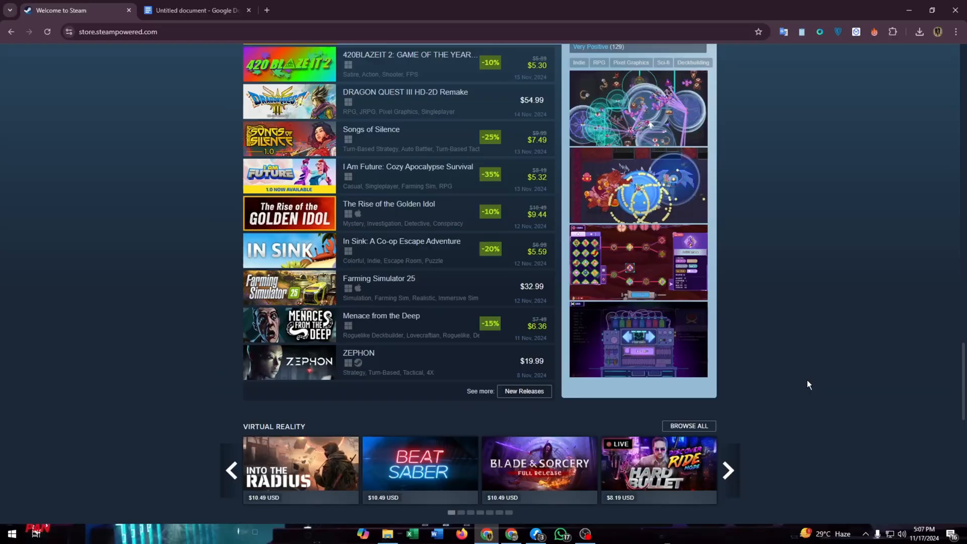
scroll("down", 3)
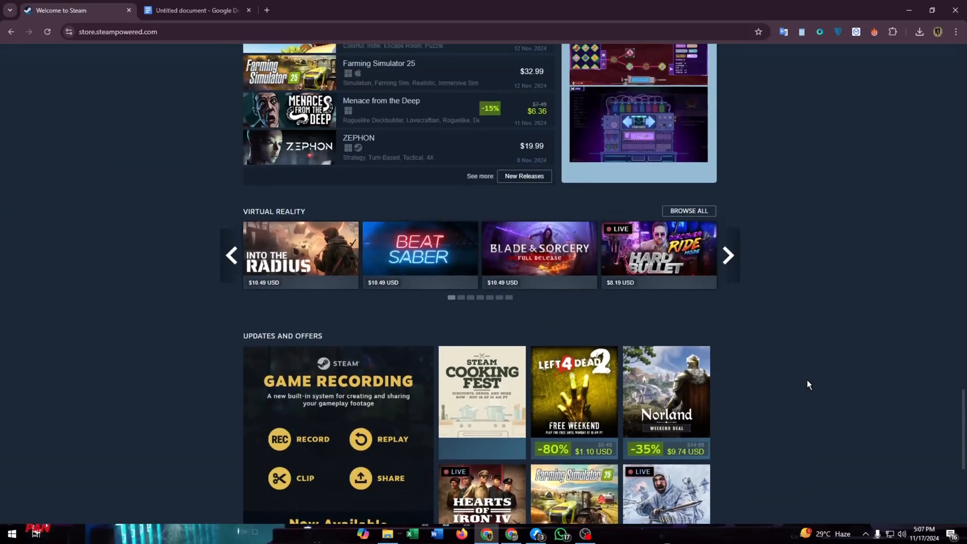
scroll("up", 3)
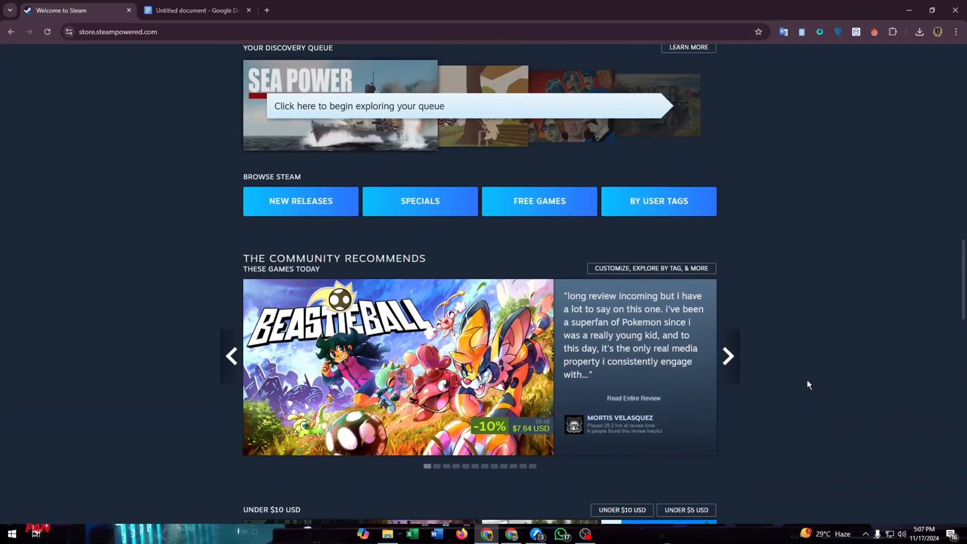
scroll("up", 3)
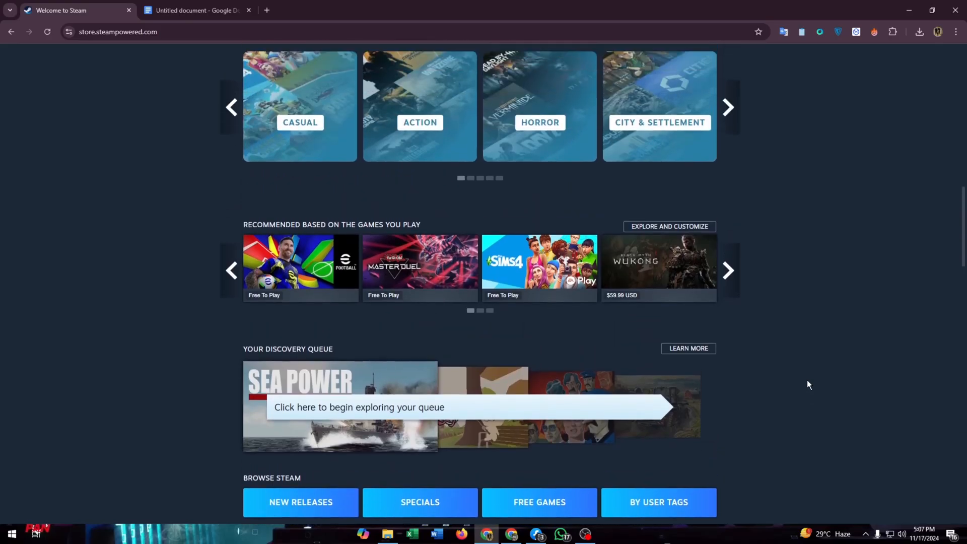
scroll("up", 3)
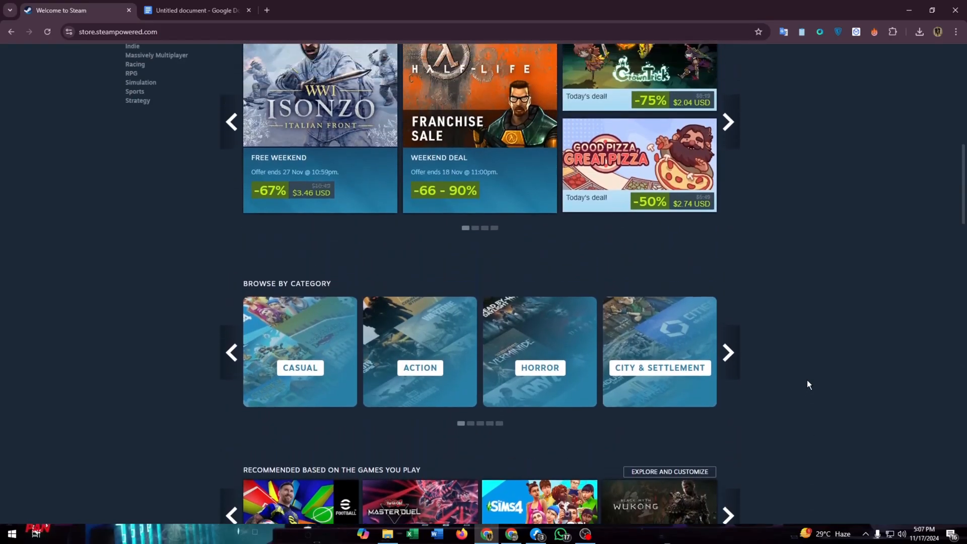
left_click(195, 10)
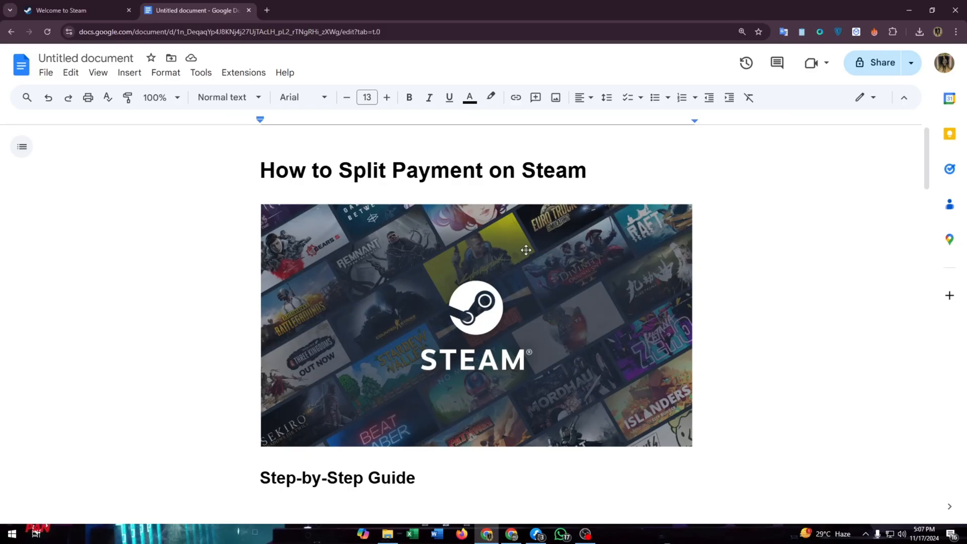
Step: Scroll down through the Step 1 cart section until the Step 2 heading appears
scroll("down", 3)
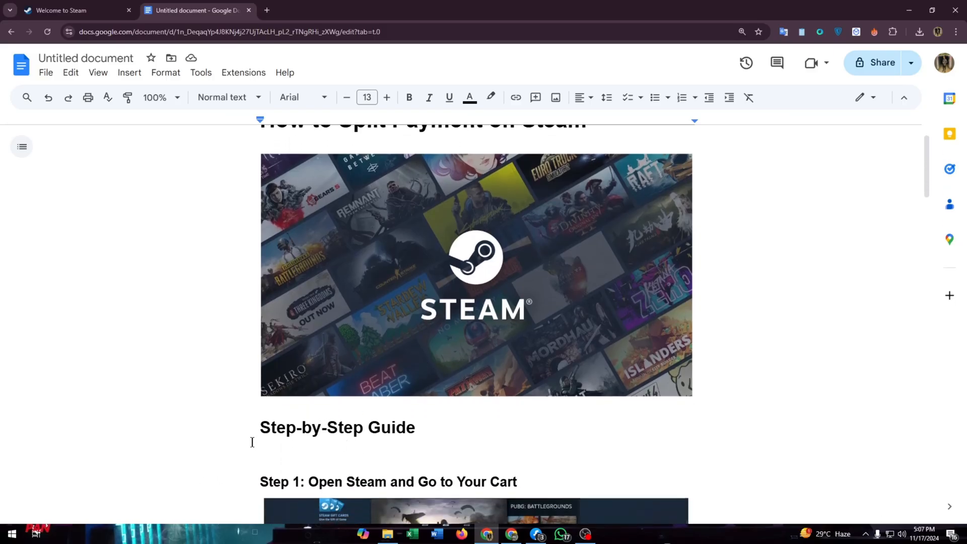
scroll("down", 3)
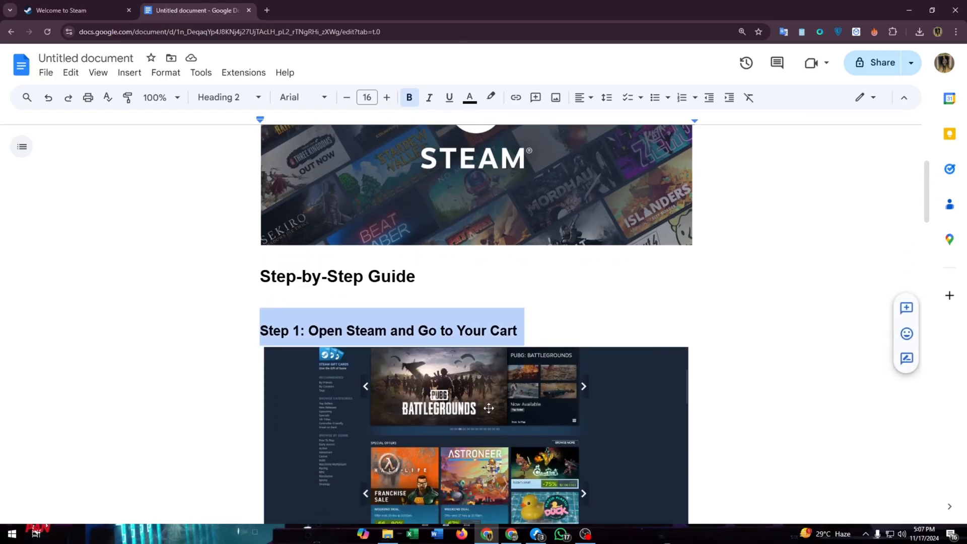
scroll("down", 3)
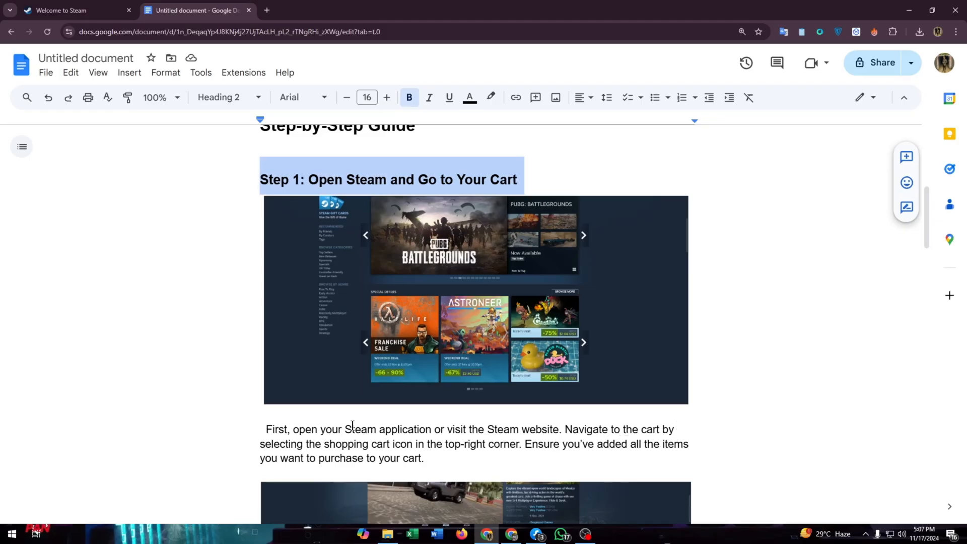
mouse_move(394, 443)
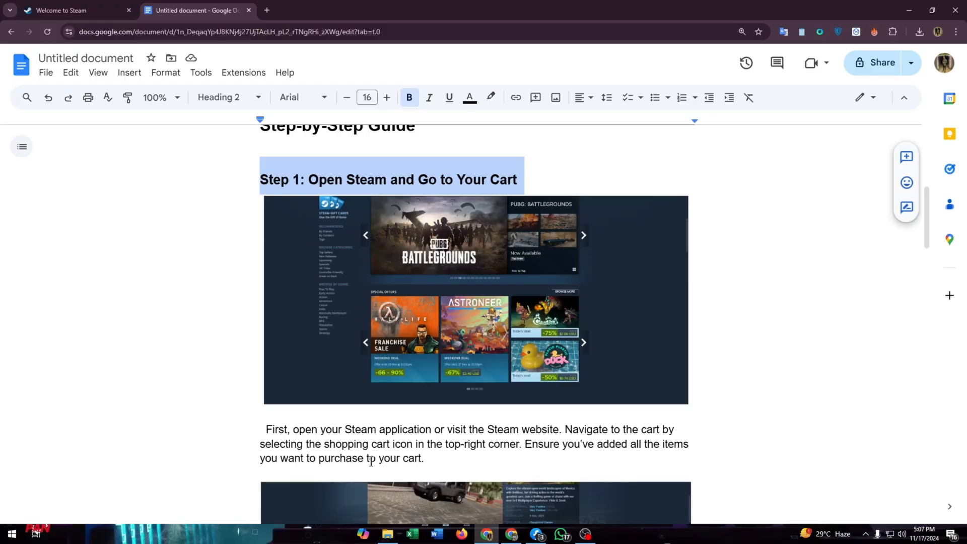
scroll("down", 3)
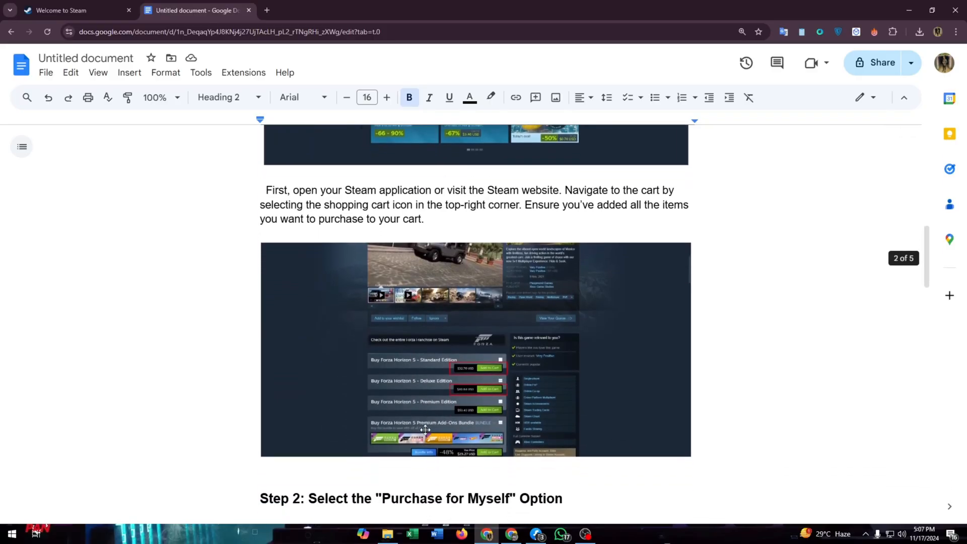
scroll("down", 3)
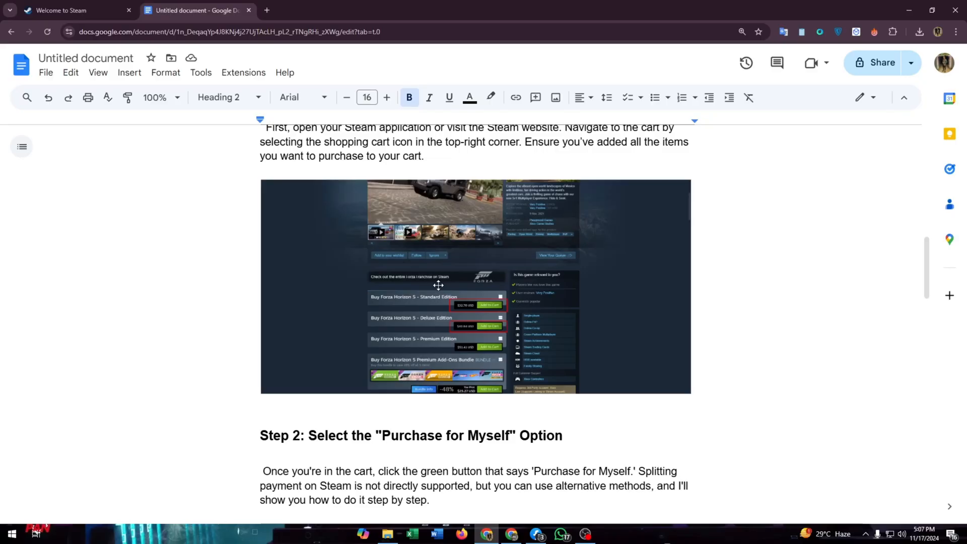
mouse_move(487, 306)
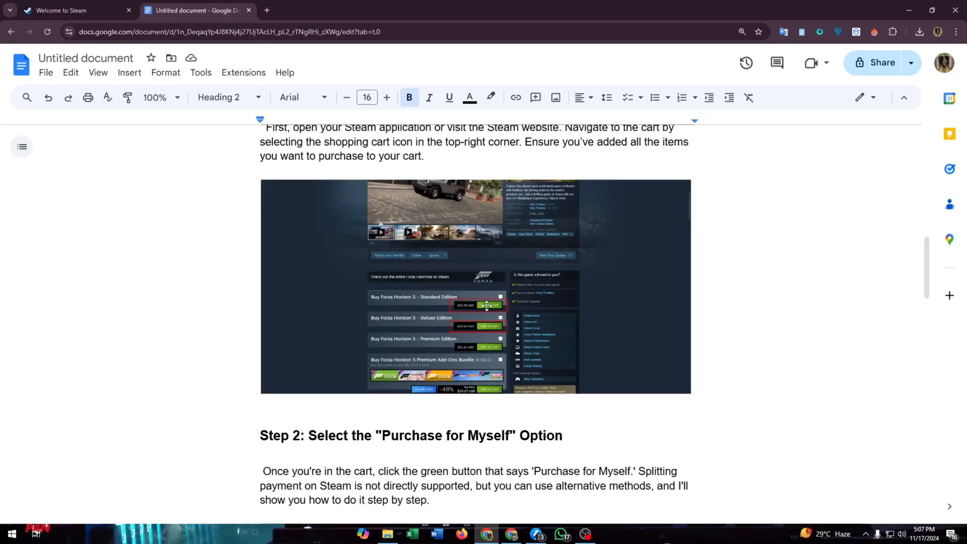
mouse_move(468, 330)
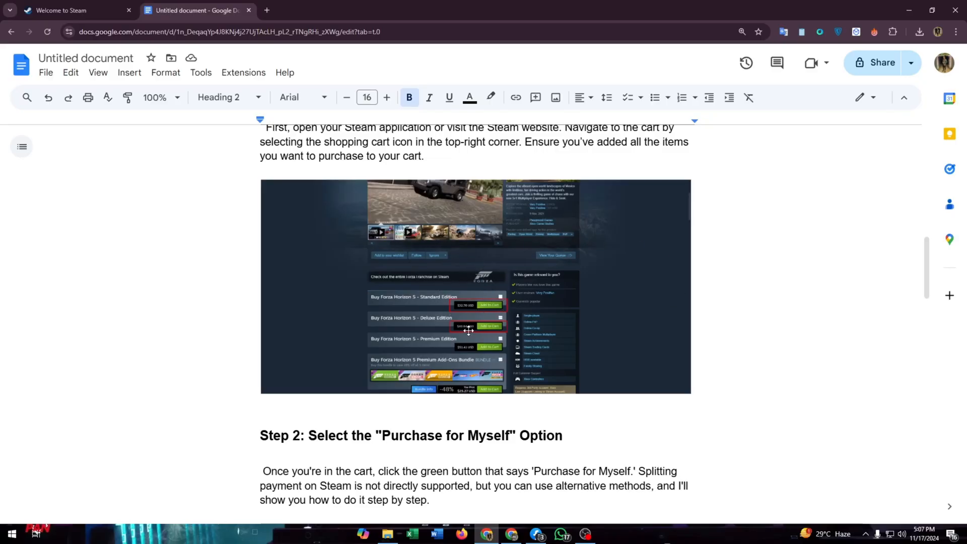
mouse_move(418, 325)
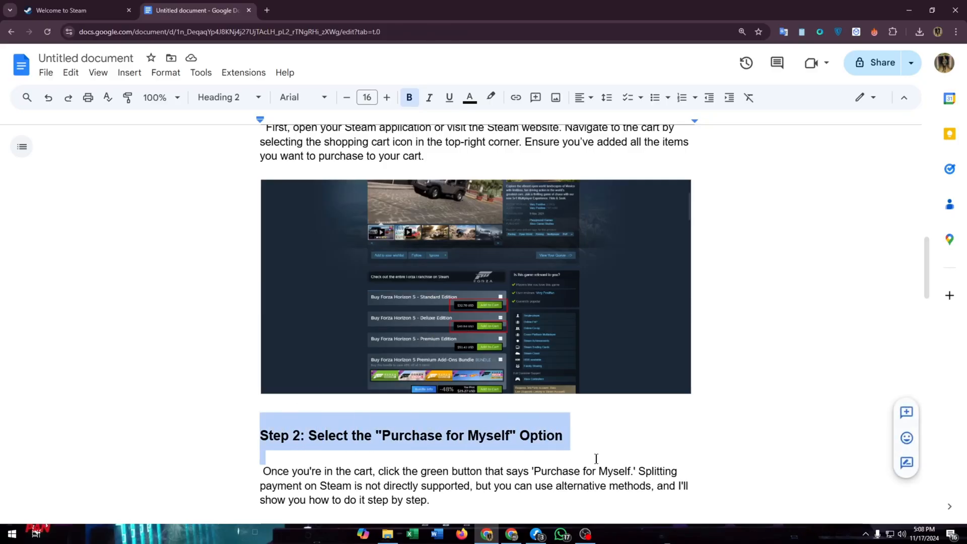
Step: Highlight a phrase in the Step 2 paragraph, then scroll past the cart screenshot to Step 3: Choose Your Payment Methods
scroll("down", 3)
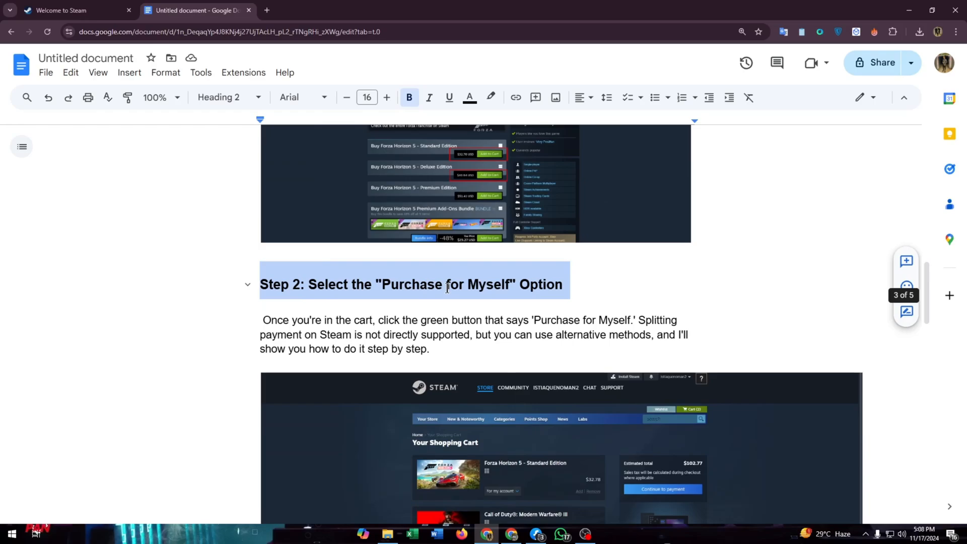
mouse_move(433, 274)
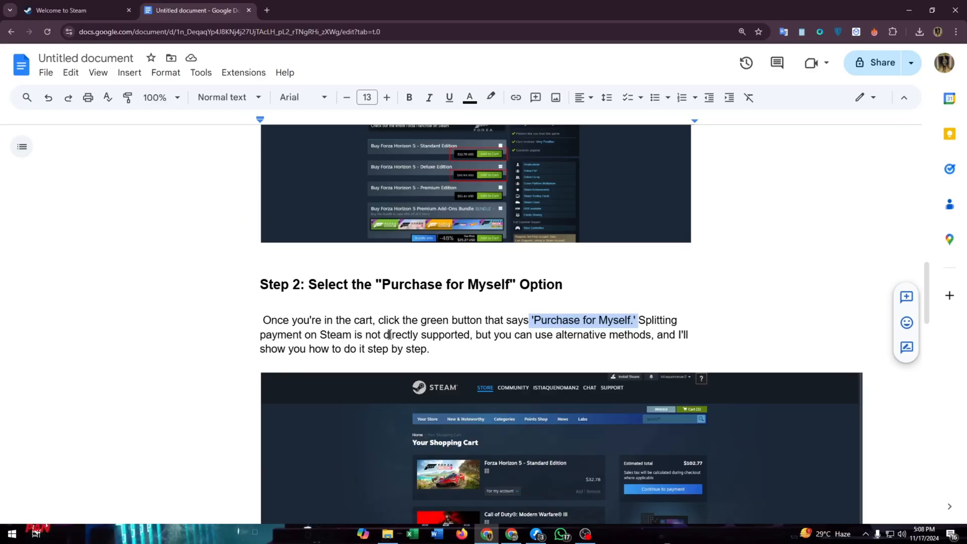
double_click(424, 334)
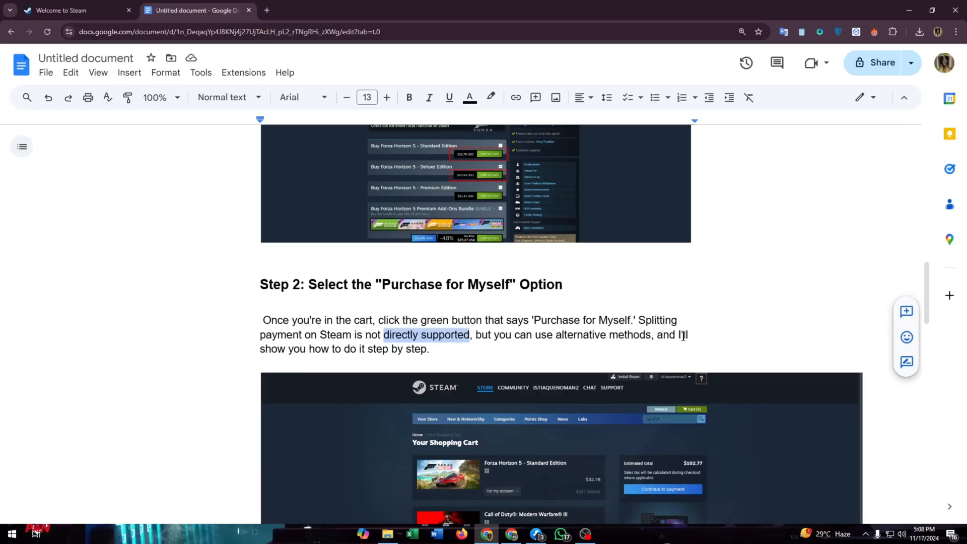
left_click(430, 350)
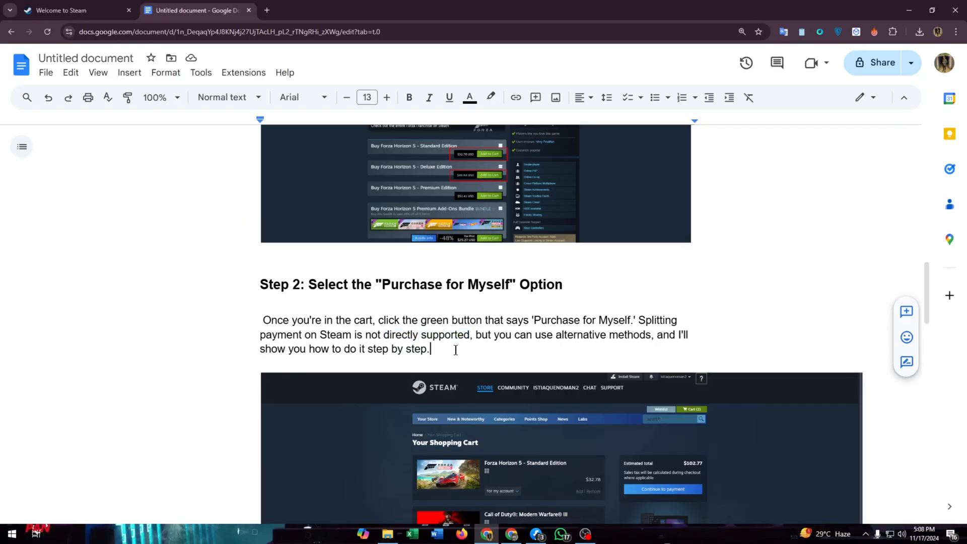
scroll("down", 3)
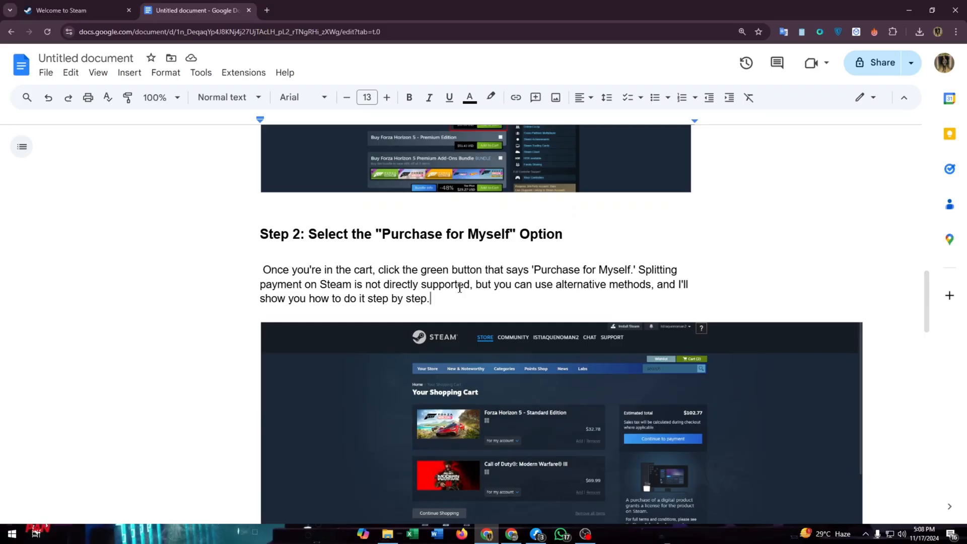
scroll("down", 3)
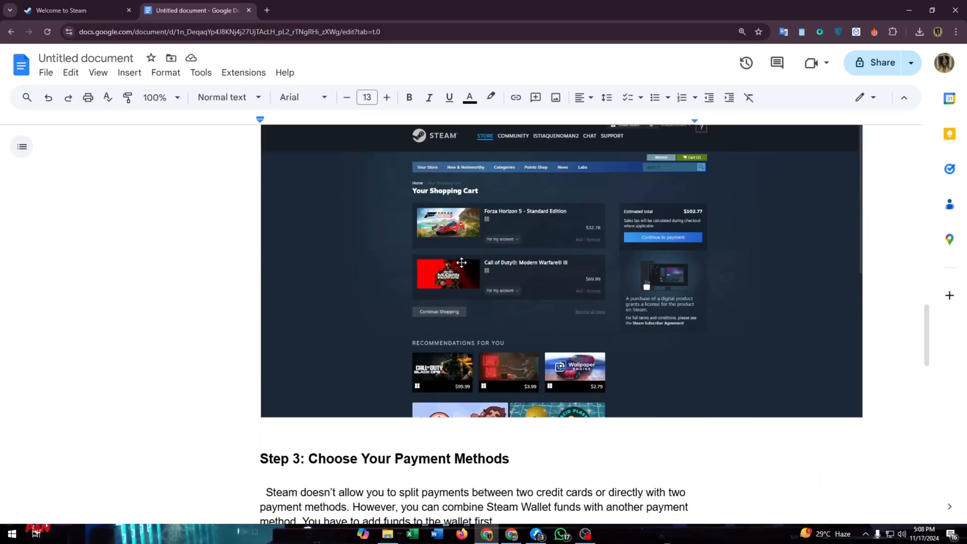
scroll("up", 3)
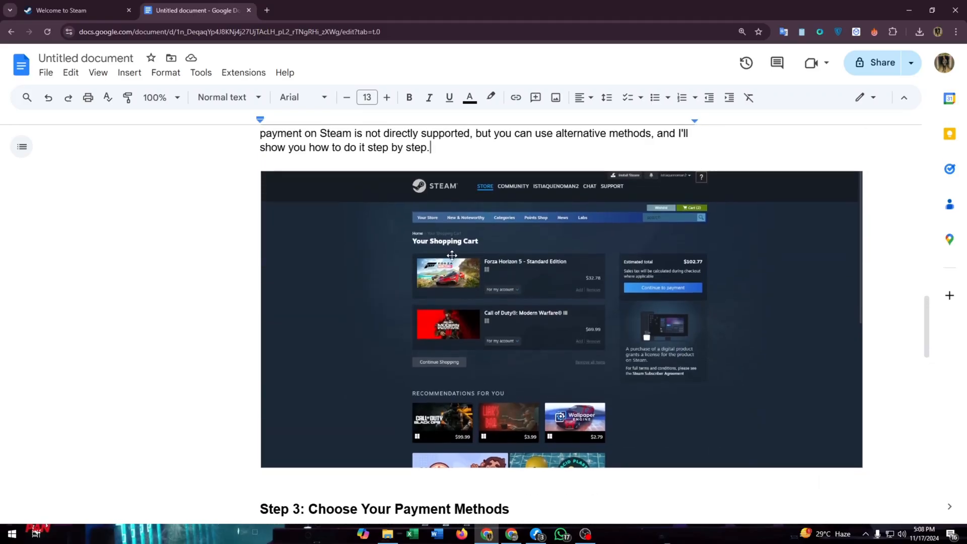
scroll("down", 3)
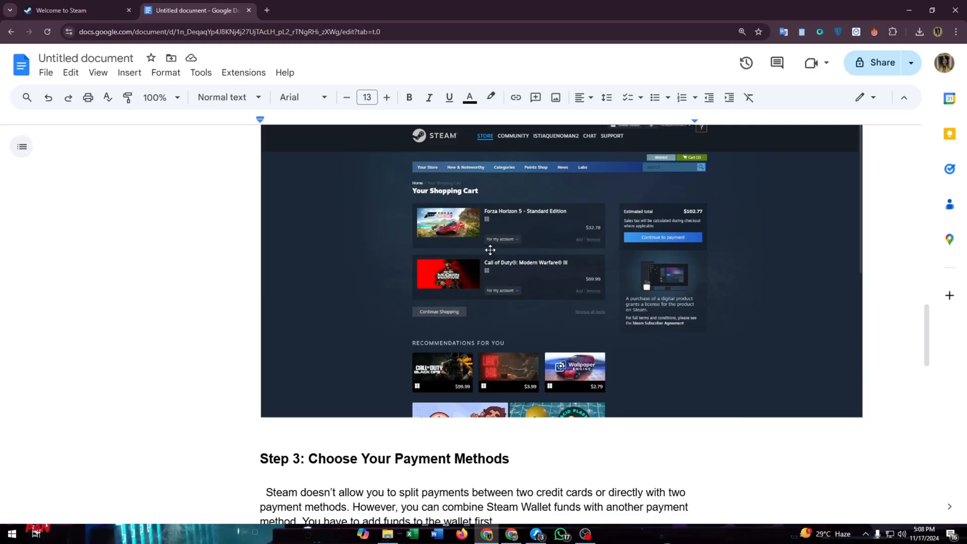
mouse_move(326, 411)
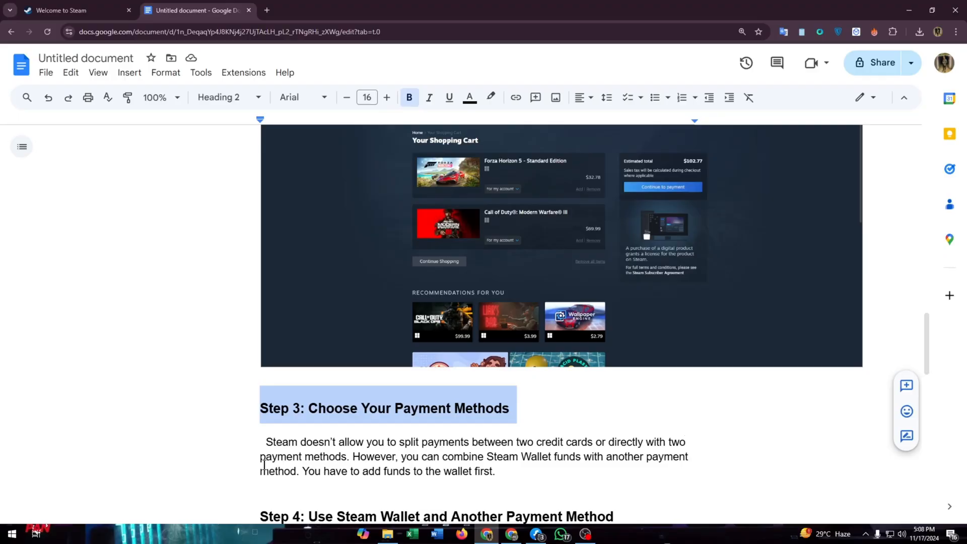
Step: Point out the Step 3 explanation paragraph and scroll down to the Step 4 Steam Wallet heading
left_click(351, 457)
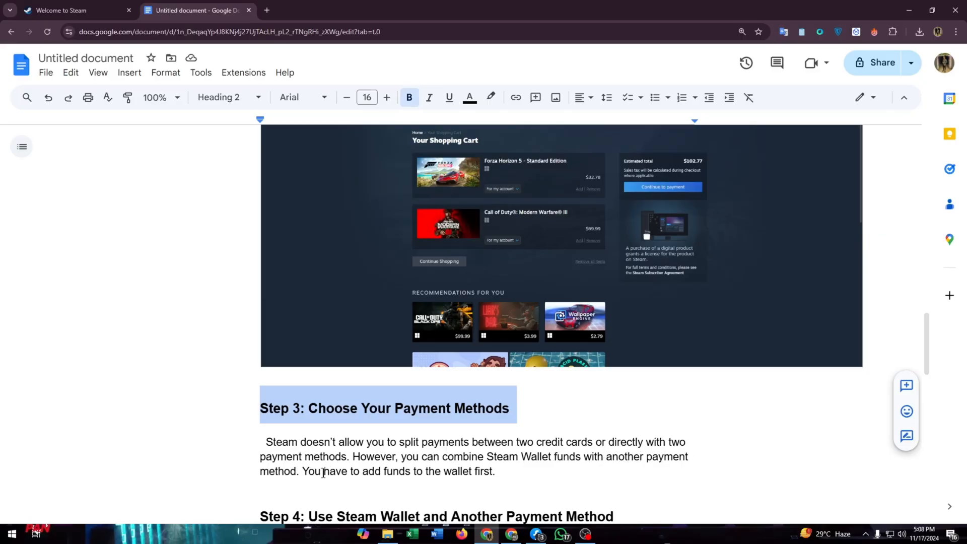
scroll("down", 3)
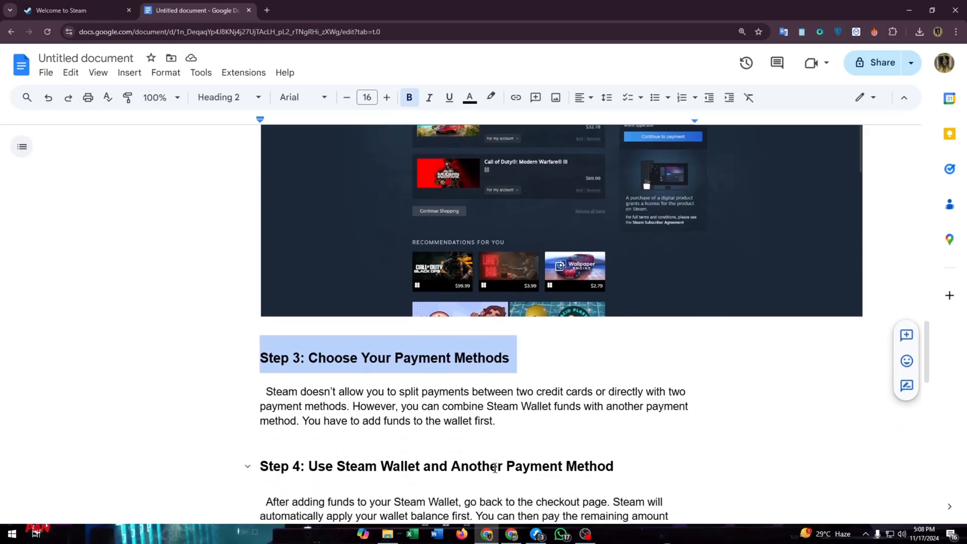
scroll("down", 3)
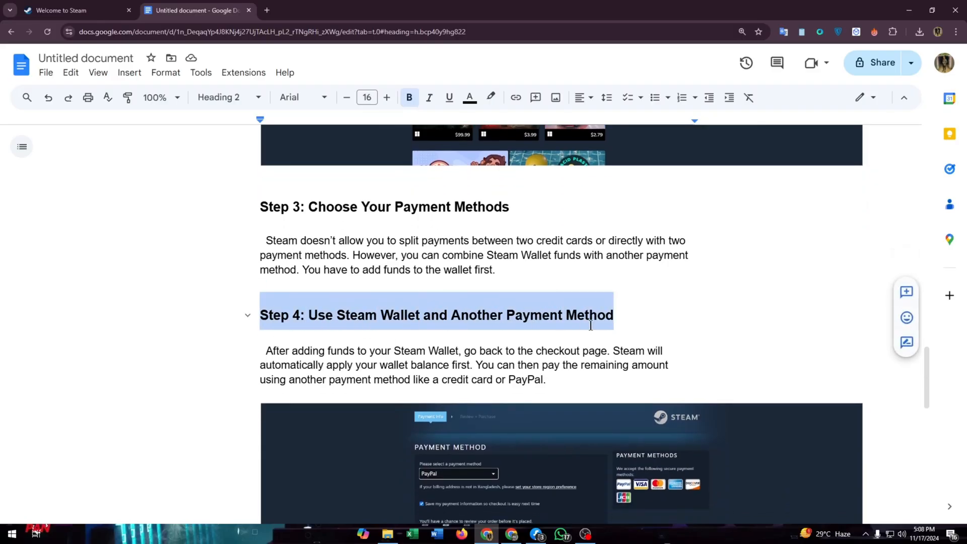
Step: Emphasise 'wallet balance first' in Step 4, then scroll past the payment screenshot to the Step 5 heading
scroll("down", 3)
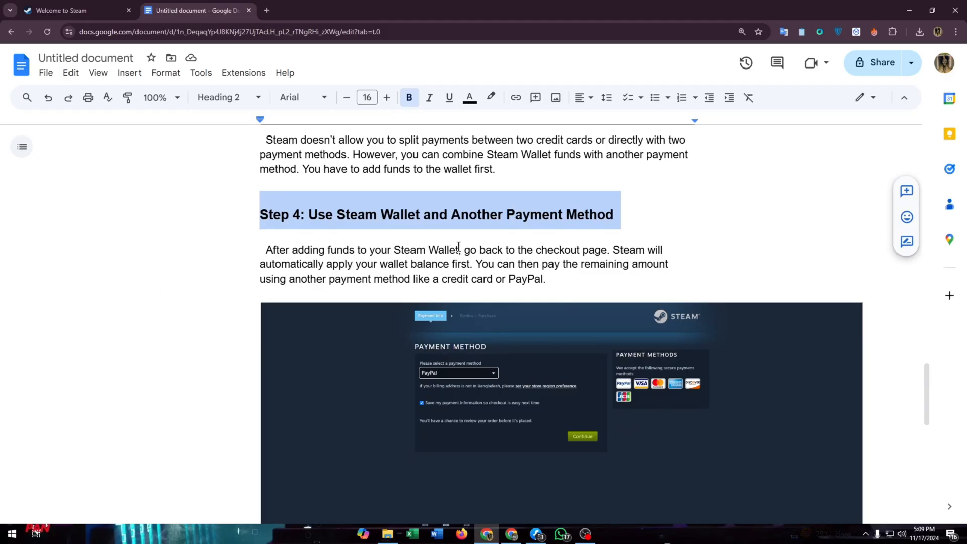
mouse_move(606, 256)
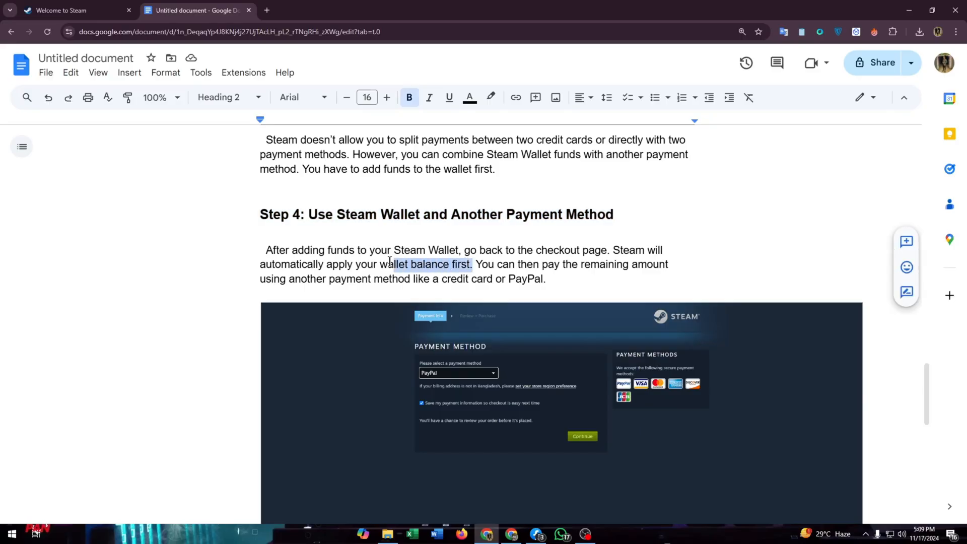
left_click(573, 268)
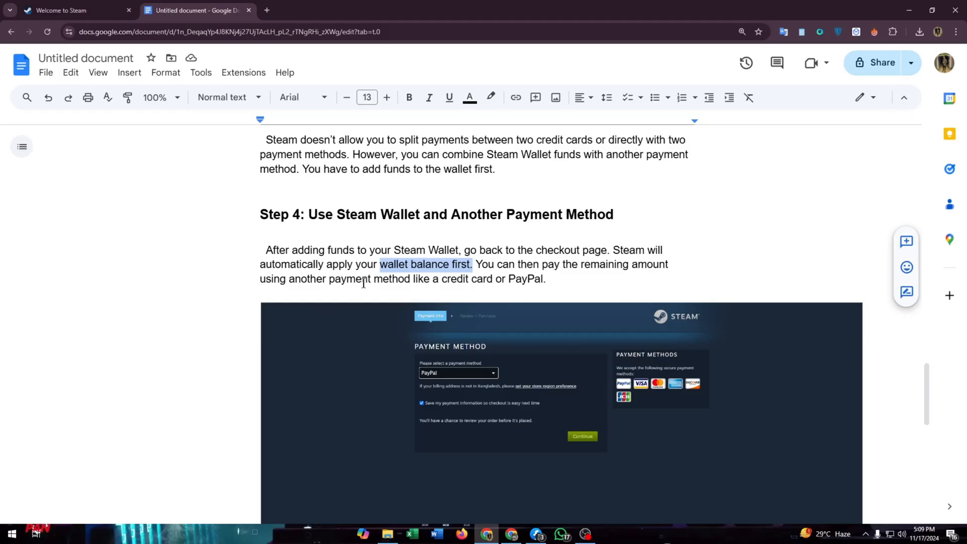
mouse_move(504, 282)
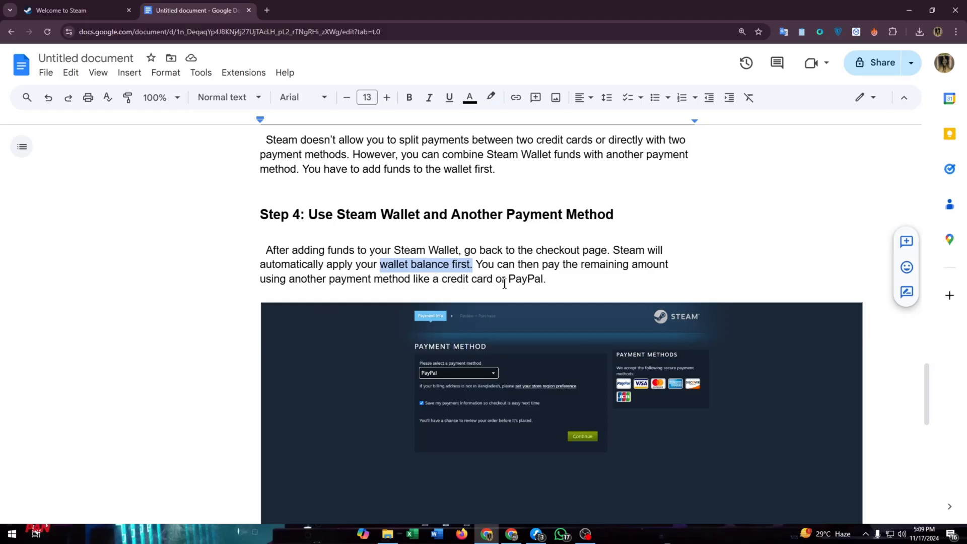
mouse_move(438, 389)
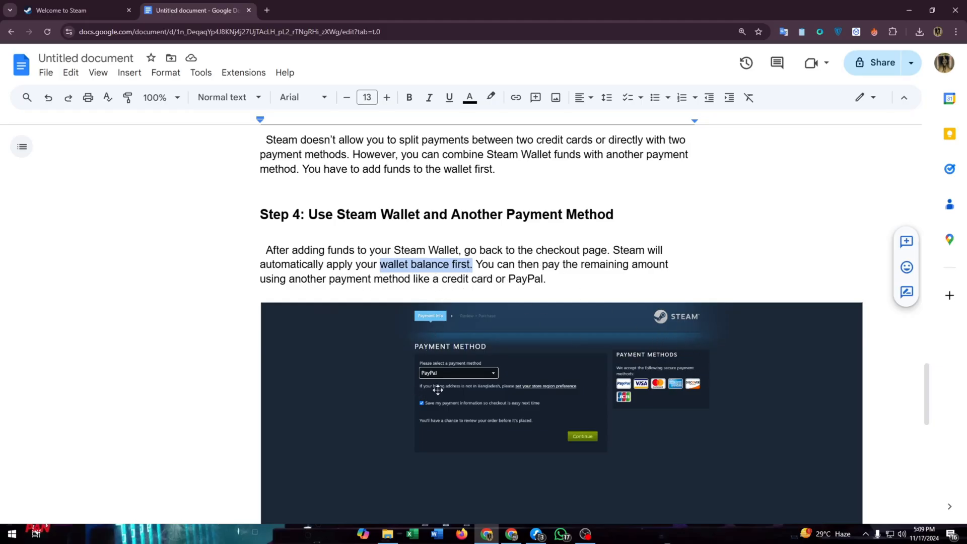
left_click(546, 279)
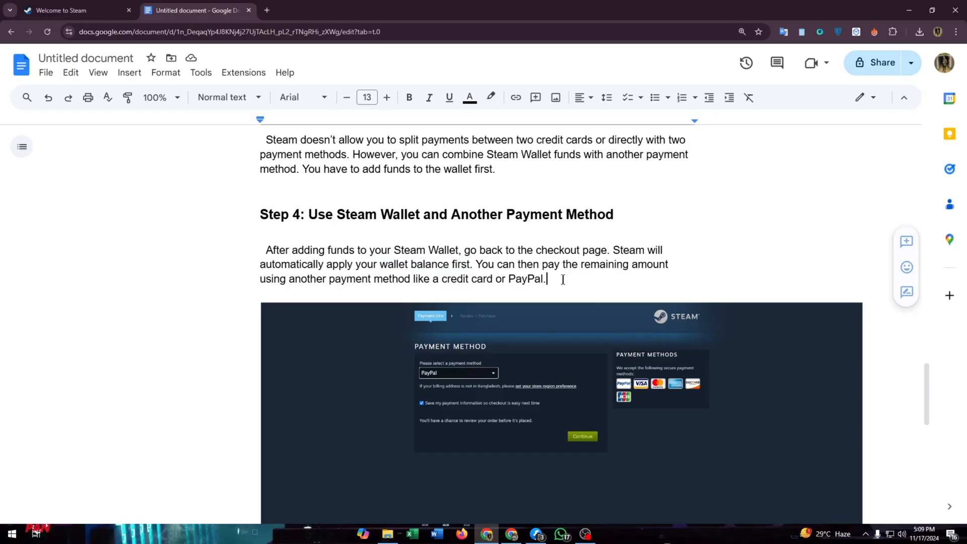
scroll("down", 3)
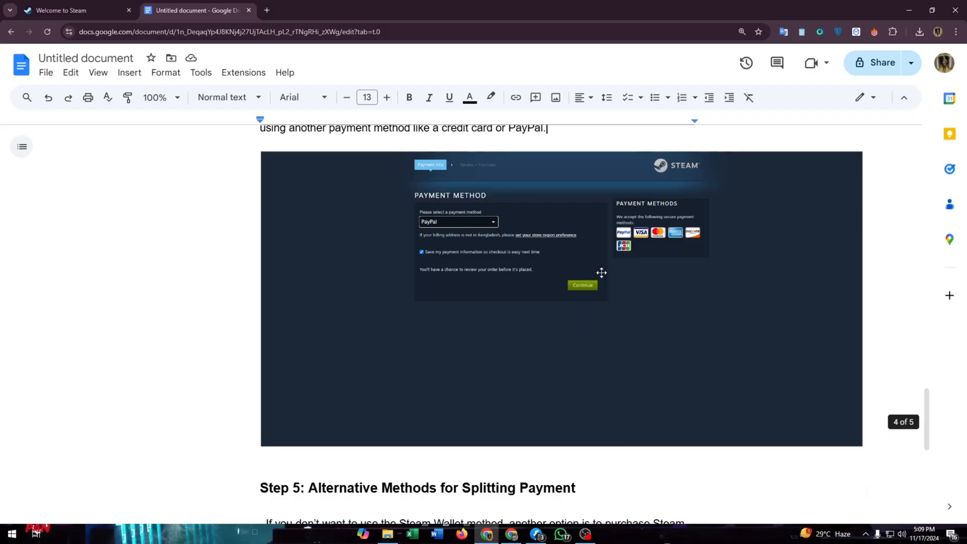
scroll("down", 3)
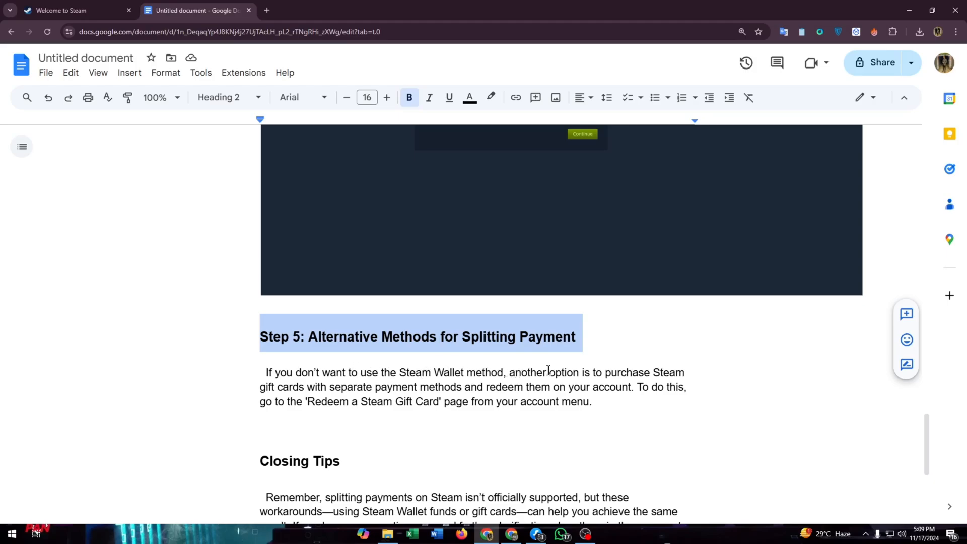
mouse_move(232, 390)
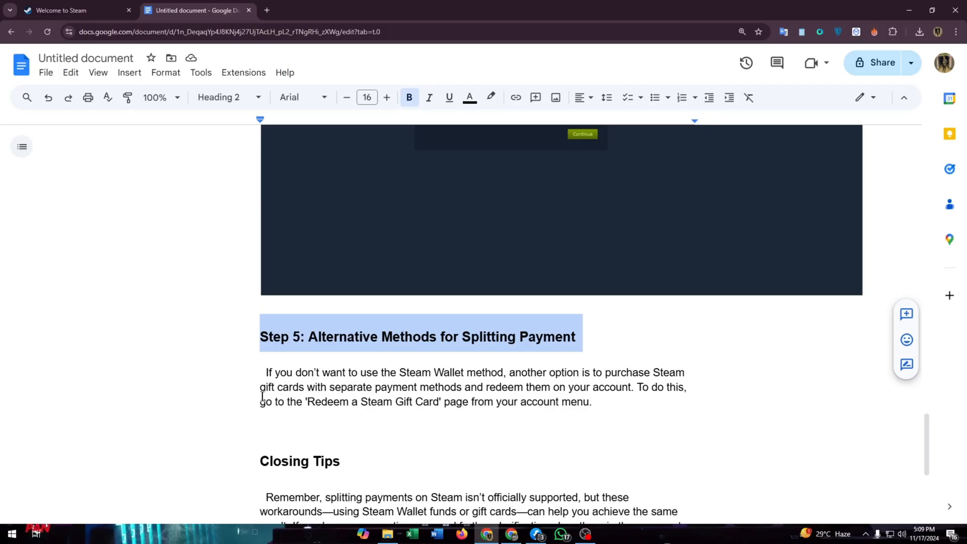
Step: Highlight the 'Redeem a Steam Gift Card' page name in Step 5 and clear the selection
double_click(370, 402)
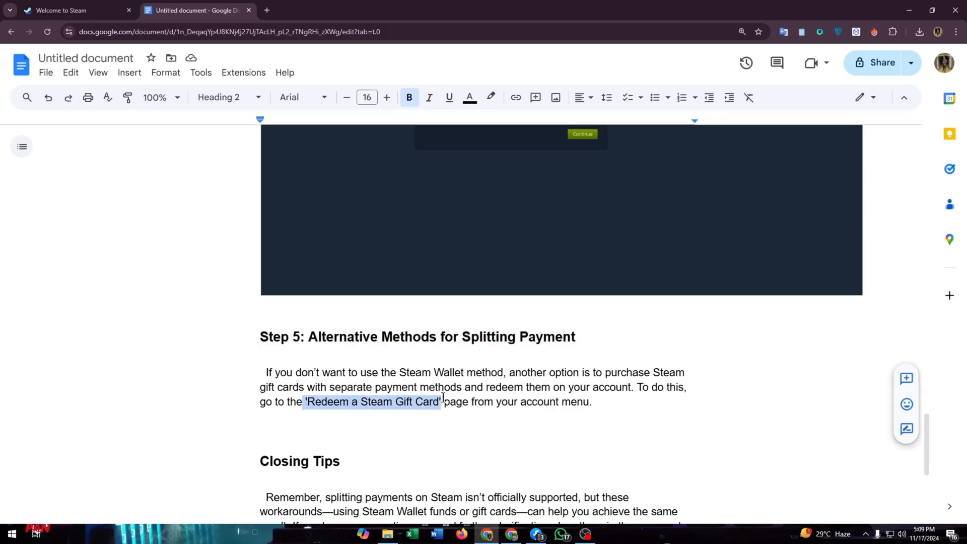
left_click(584, 402)
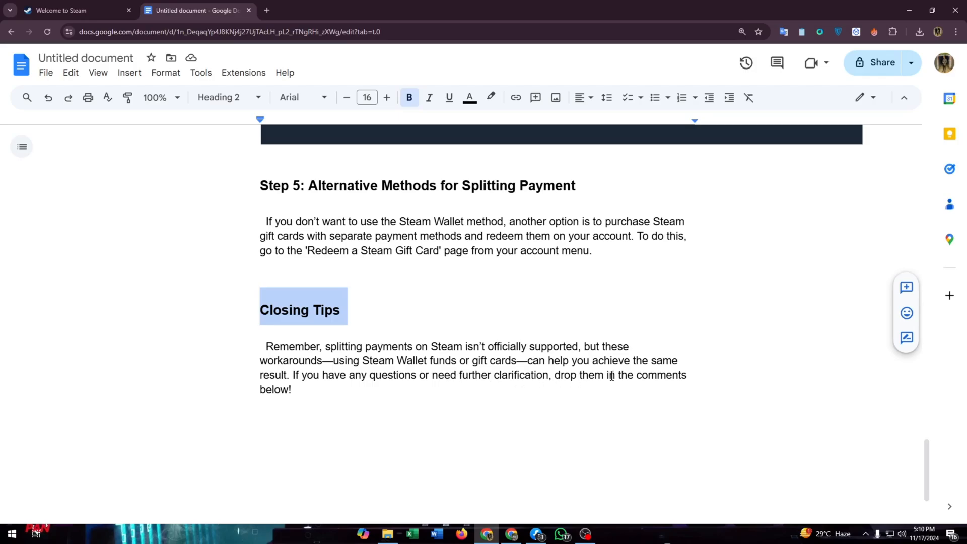
Step: Place the cursor after the closing sentence and scroll back up to the guide's title
left_click(292, 390)
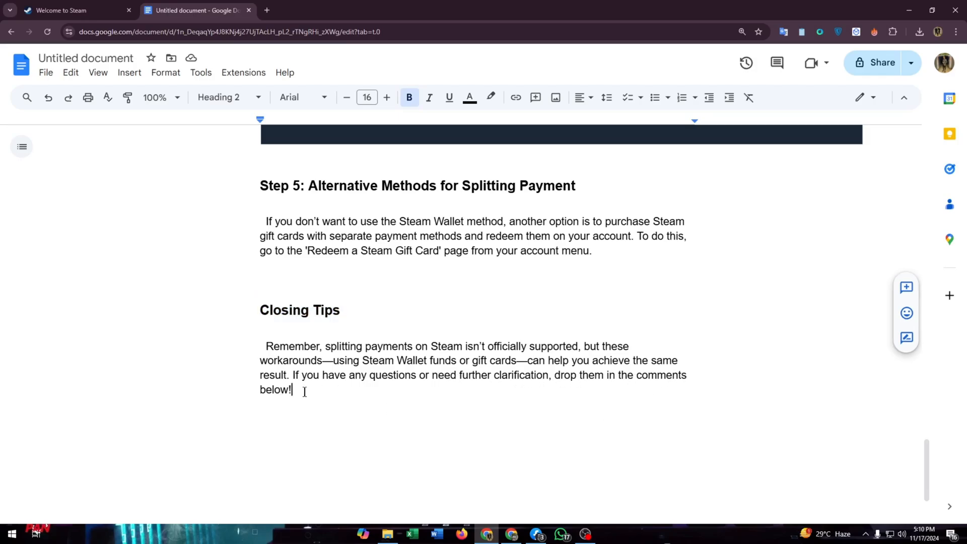
left_click(664, 296)
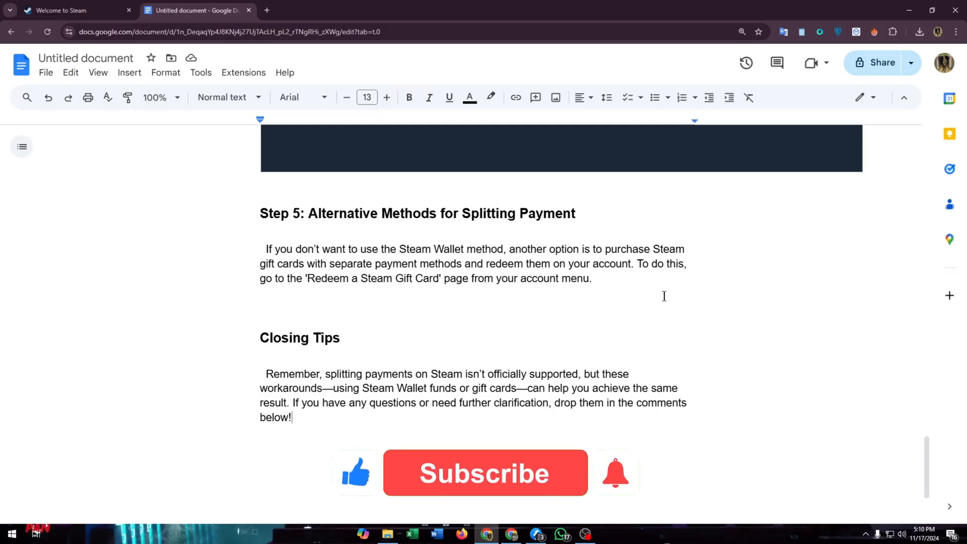
scroll("up", 3)
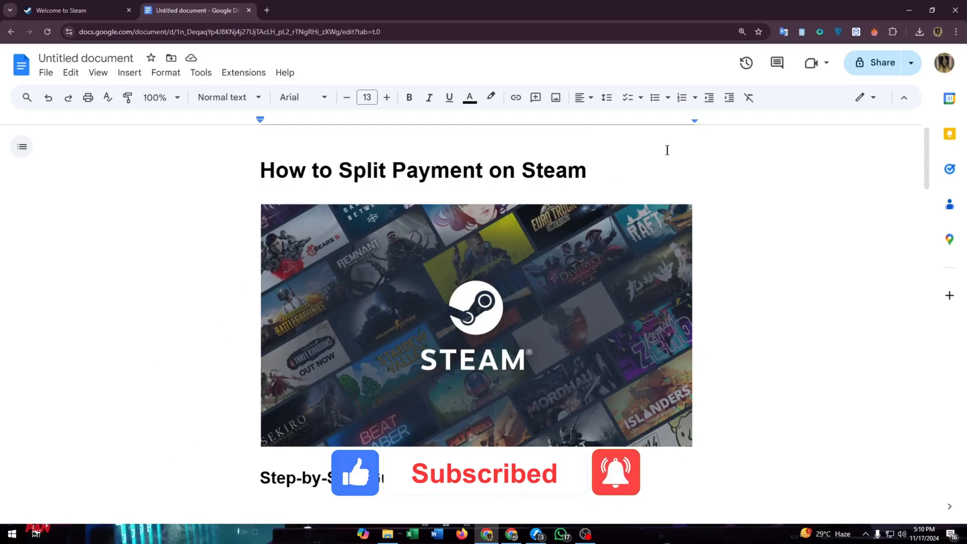
mouse_move(768, 199)
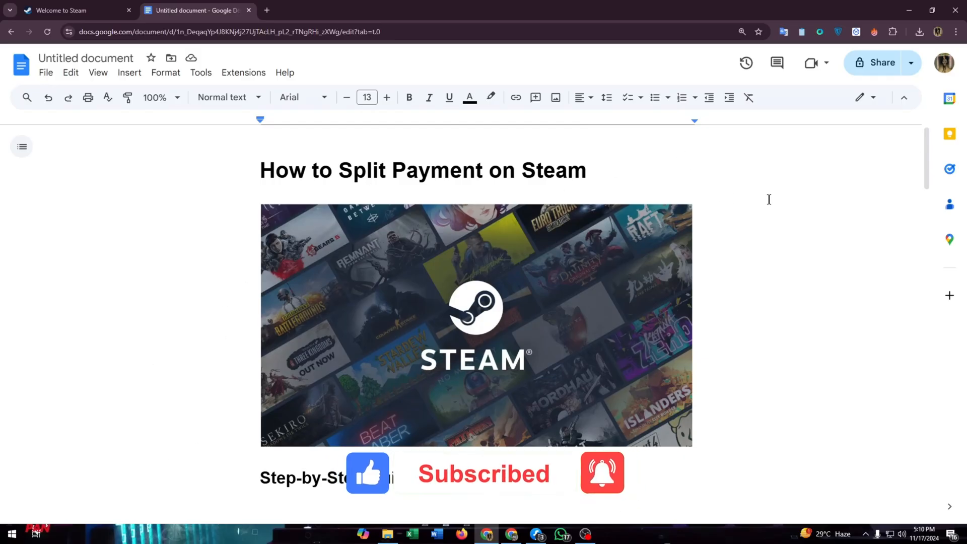